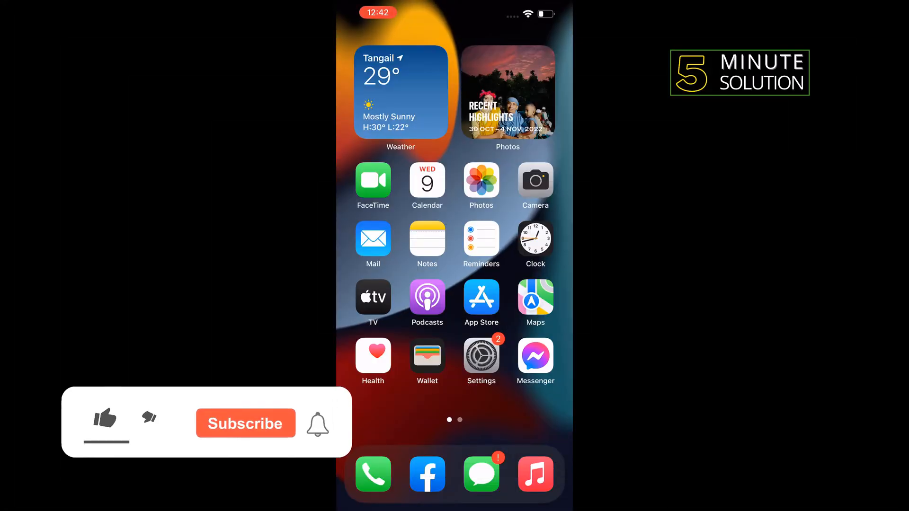
# Step: Launch the App Store from the home screen to its Today page
pyautogui.click(104, 417)
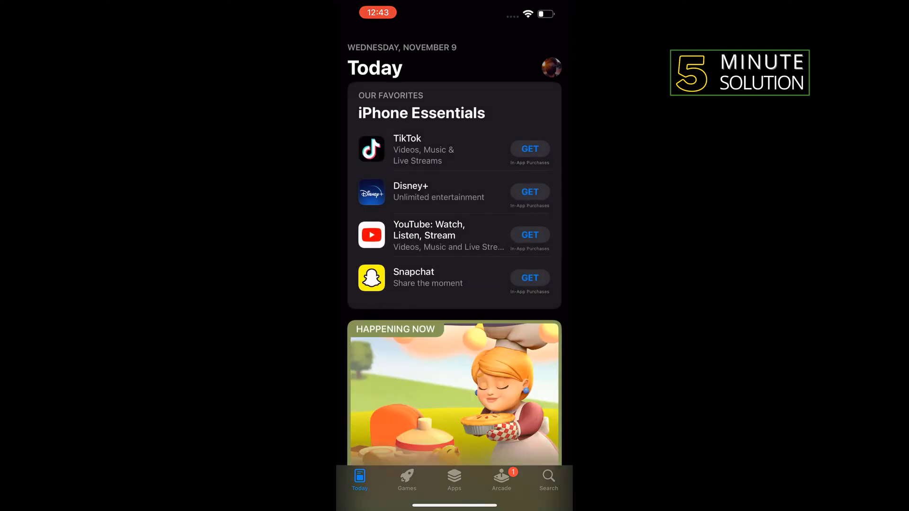
# Step: Search for Messenger ('me') and start its update from the results
pyautogui.click(548, 478)
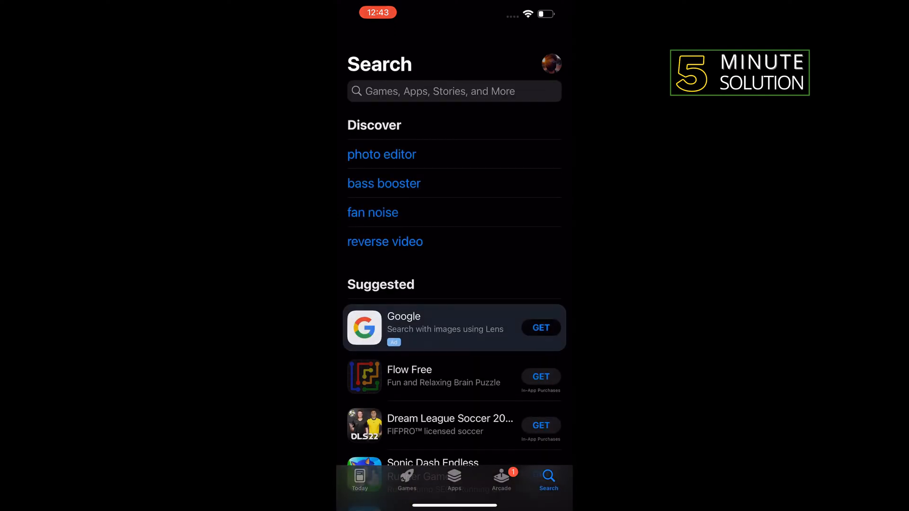
pyautogui.write('me')
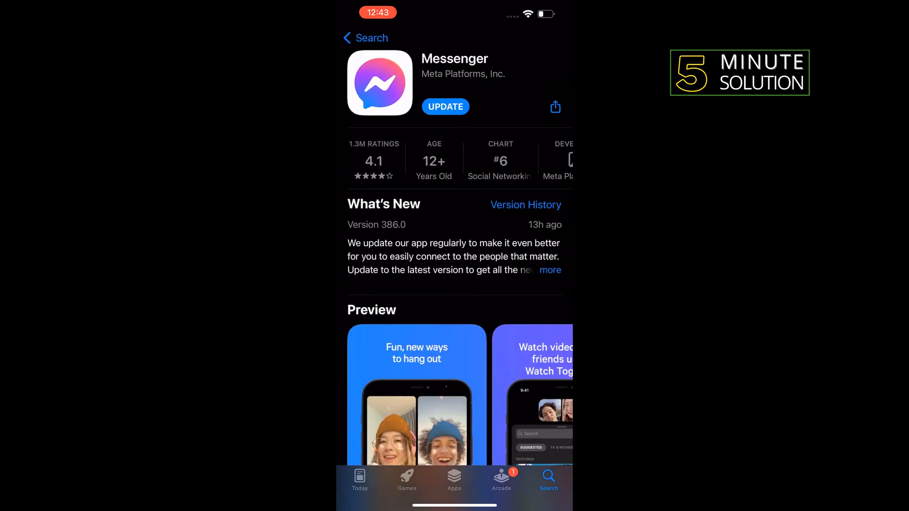
pyautogui.click(445, 106)
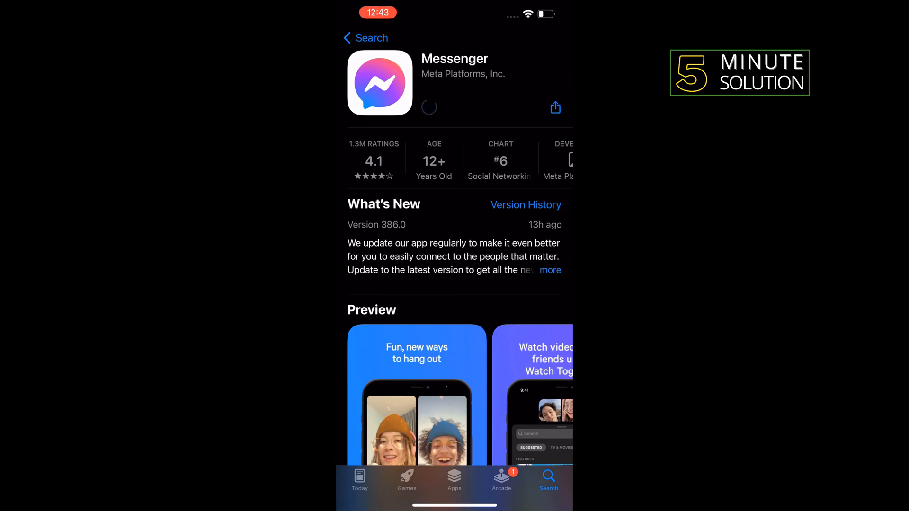